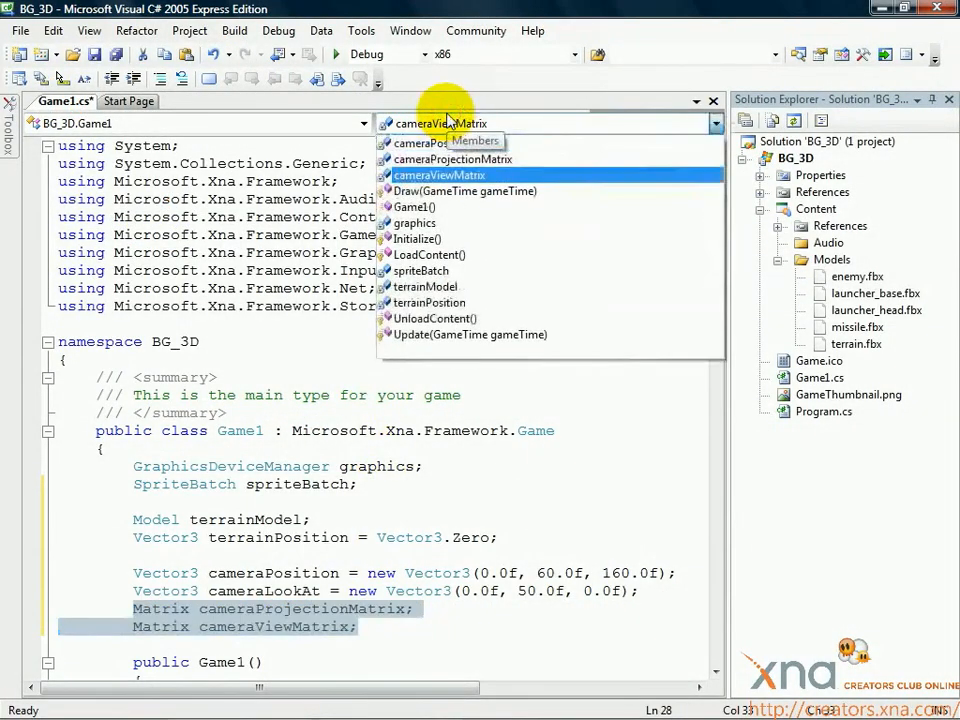
Step: Jump to the LoadContent method and place the caret after the spriteBatch line
click(432, 254)
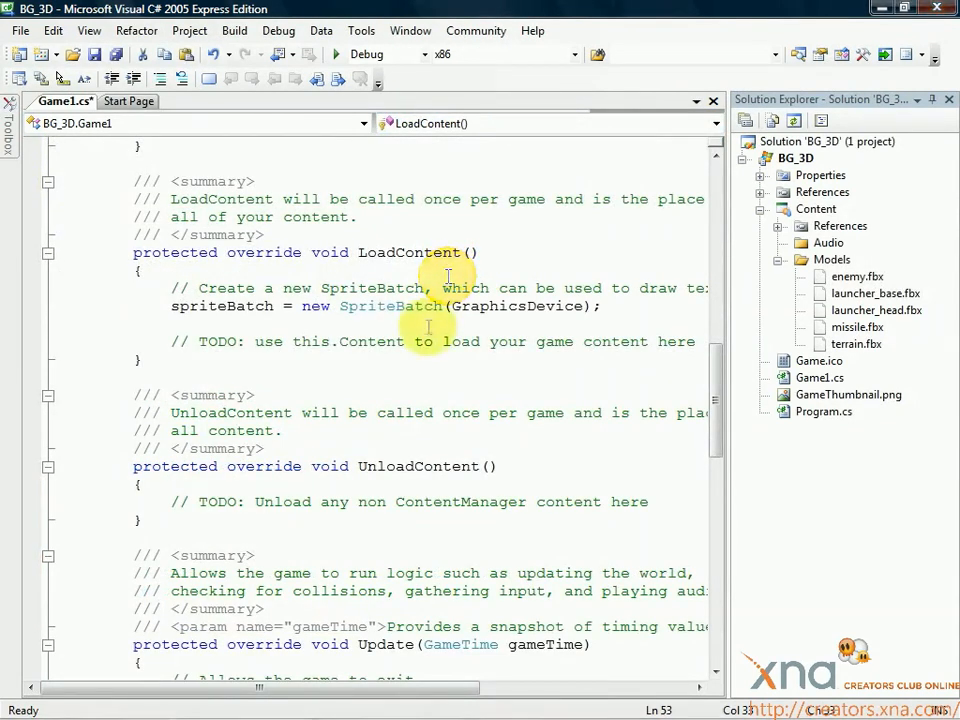
click(616, 304)
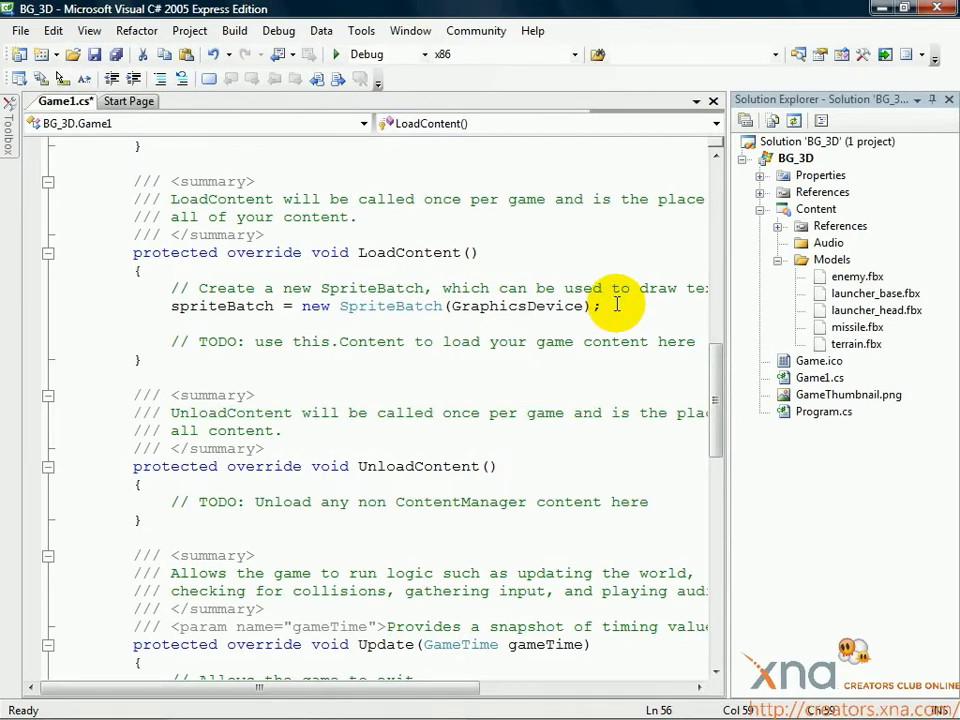
Step: Add cameraViewMatrix = Matrix.CreateLookAt(cameraPosition, cameraLookAt, Vector3.Up); after the spriteBatch line
key(Enter)
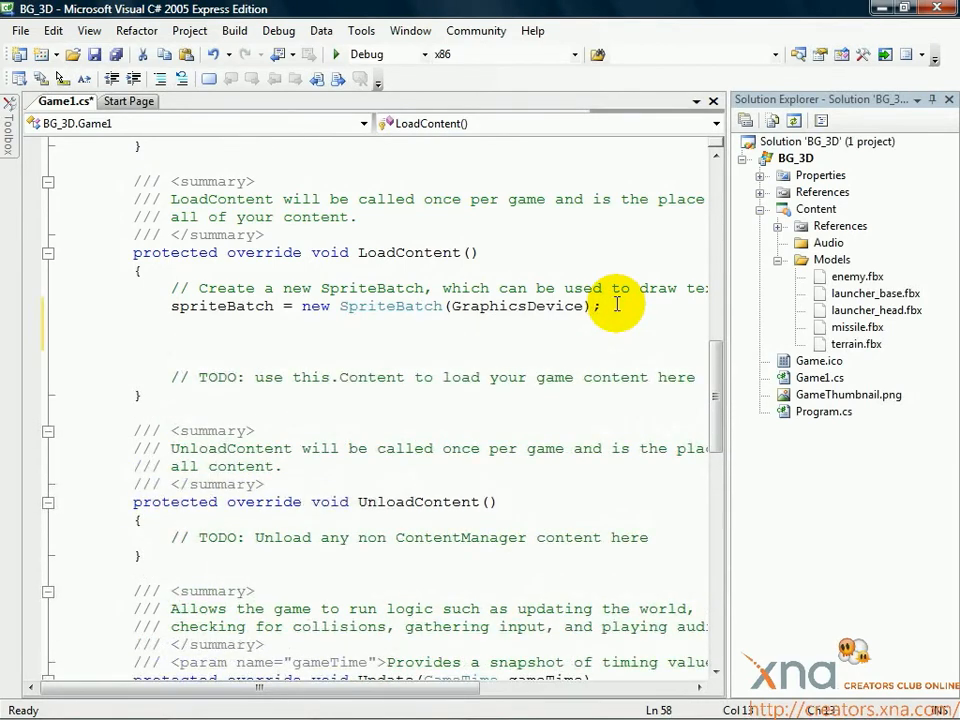
text(cameraViewMatrix =)
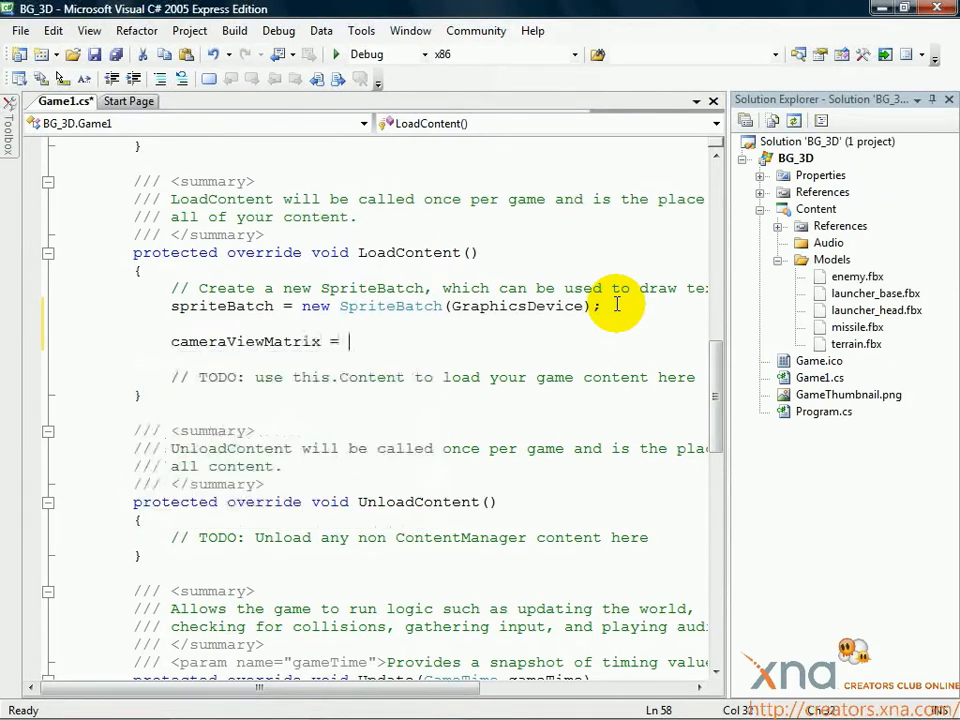
text(Matrix.CreateLookAt()
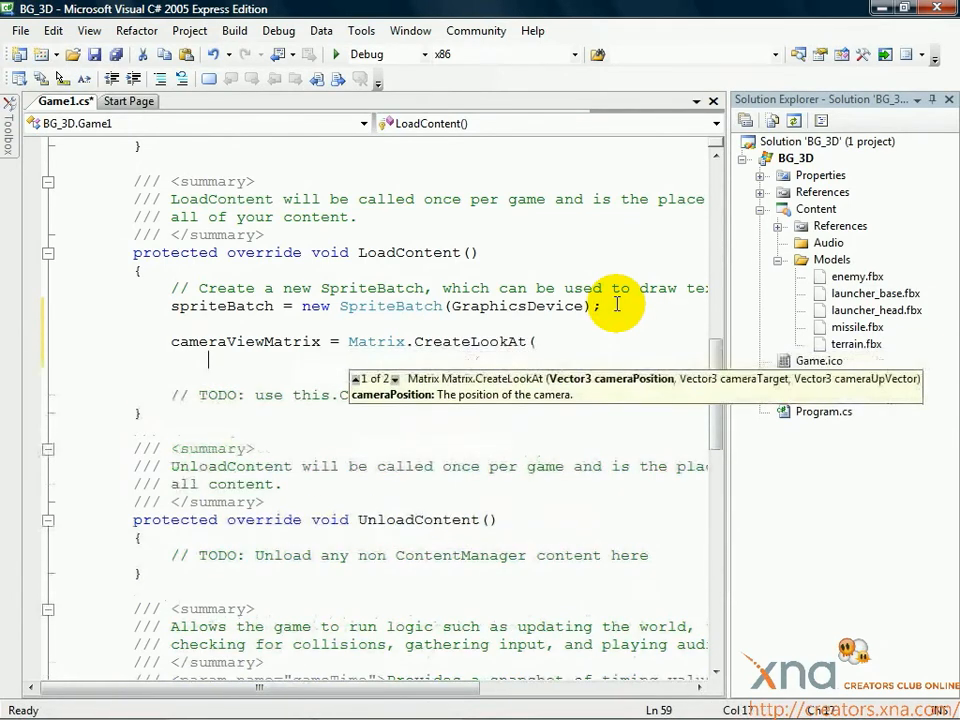
text(cameraPosition,)
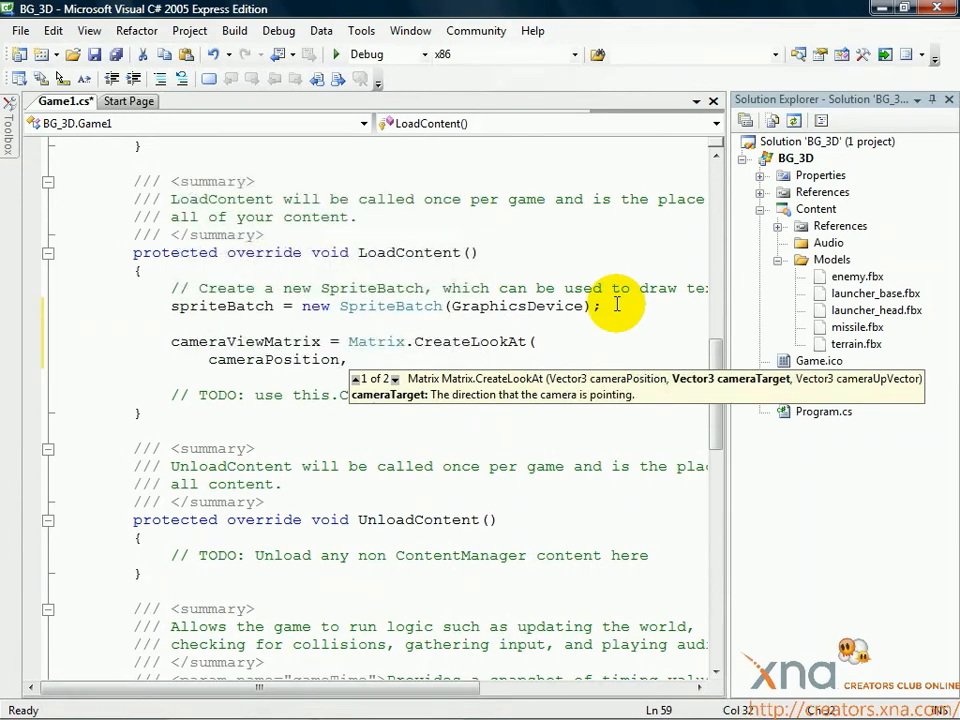
text(cameraLookAt,)
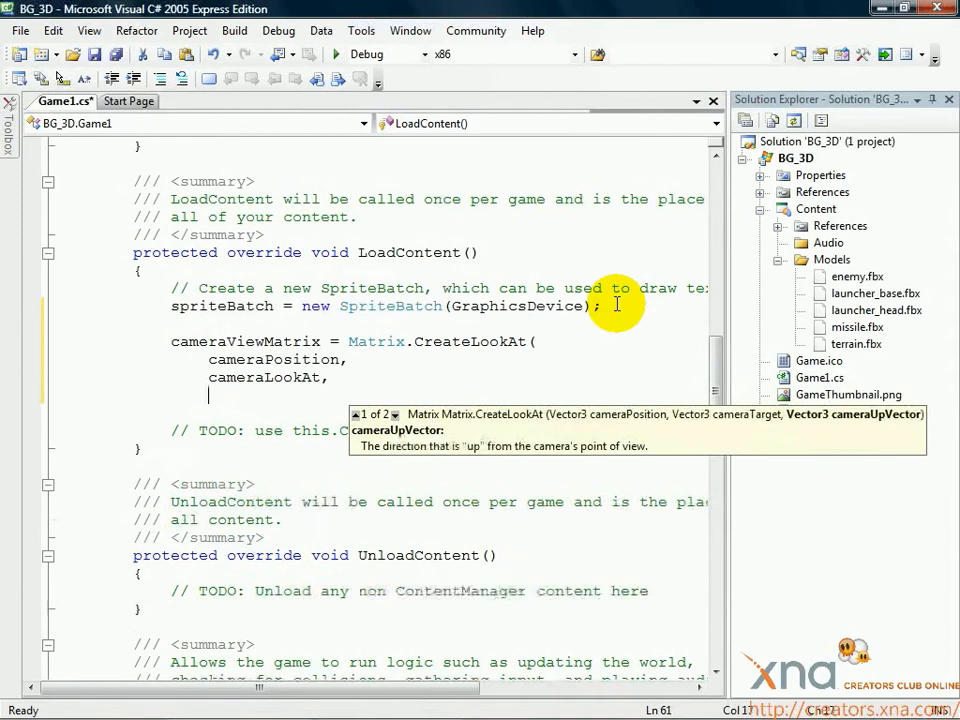
text(Vector3.Up);)
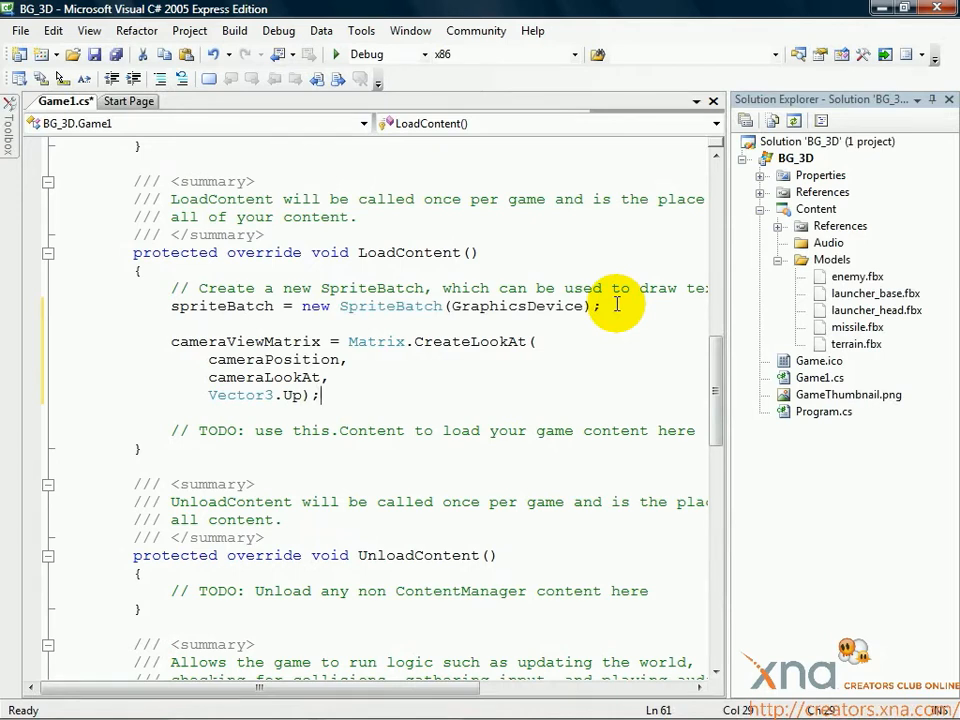
mouse_move(458, 354)
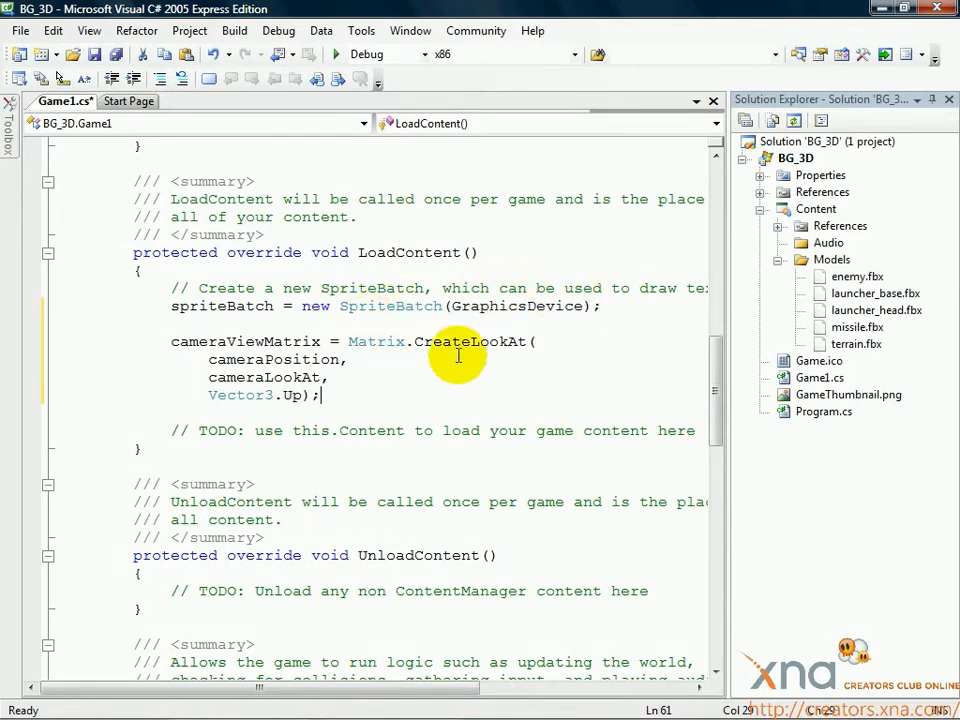
Step: Highlight the CreateLookAt call while explaining, then return the caret to the end of the statement
double_click(472, 340)
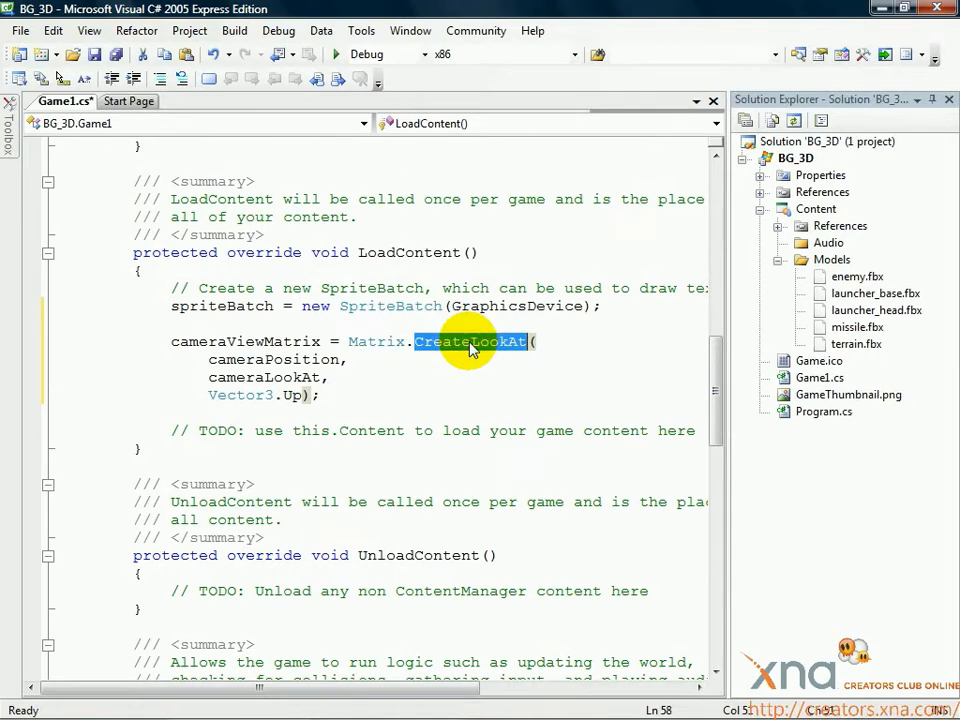
mouse_move(438, 360)
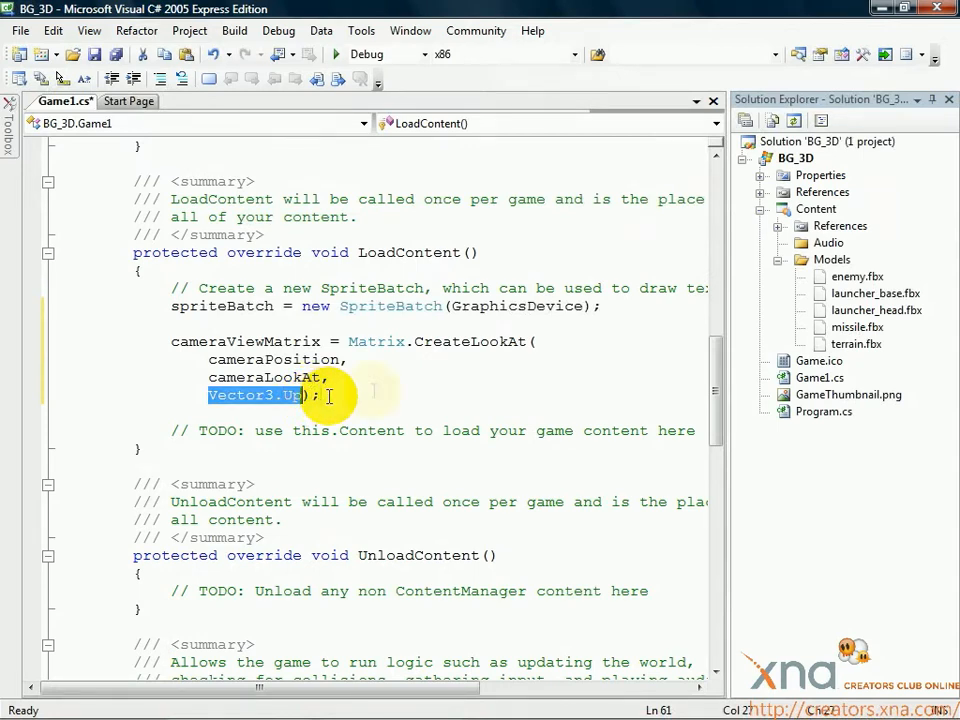
click(372, 390)
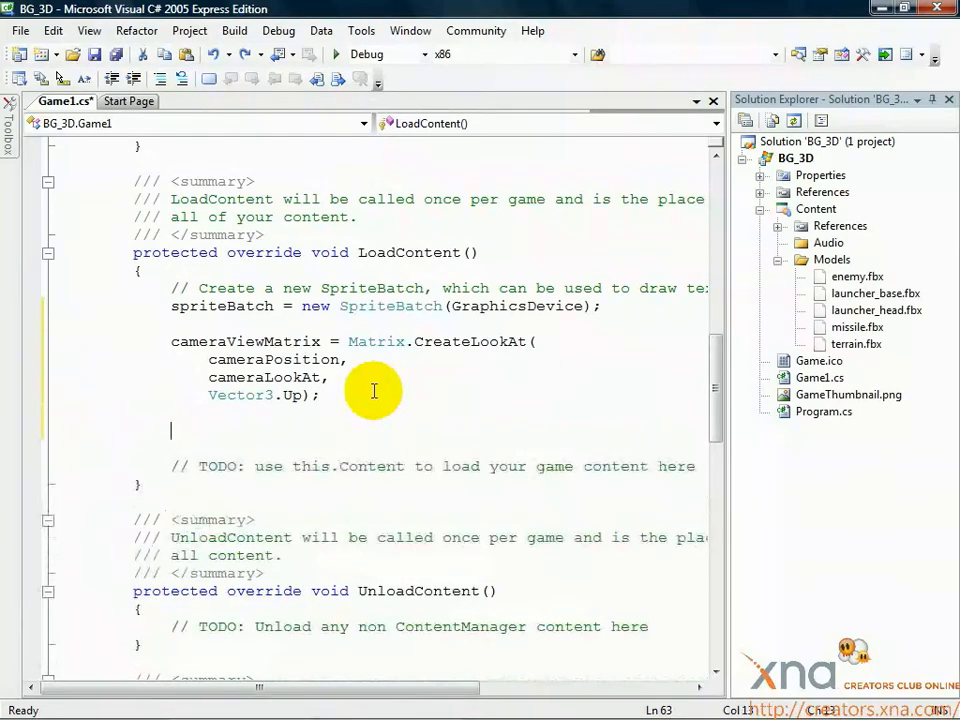
Step: Begin cameraProjectionMatrix = Matrix.CreatePerspectiveFieldOfView(MathHelper.ToRadians(45.0f), as the first argument
text(cameraProjectionMatrix =)
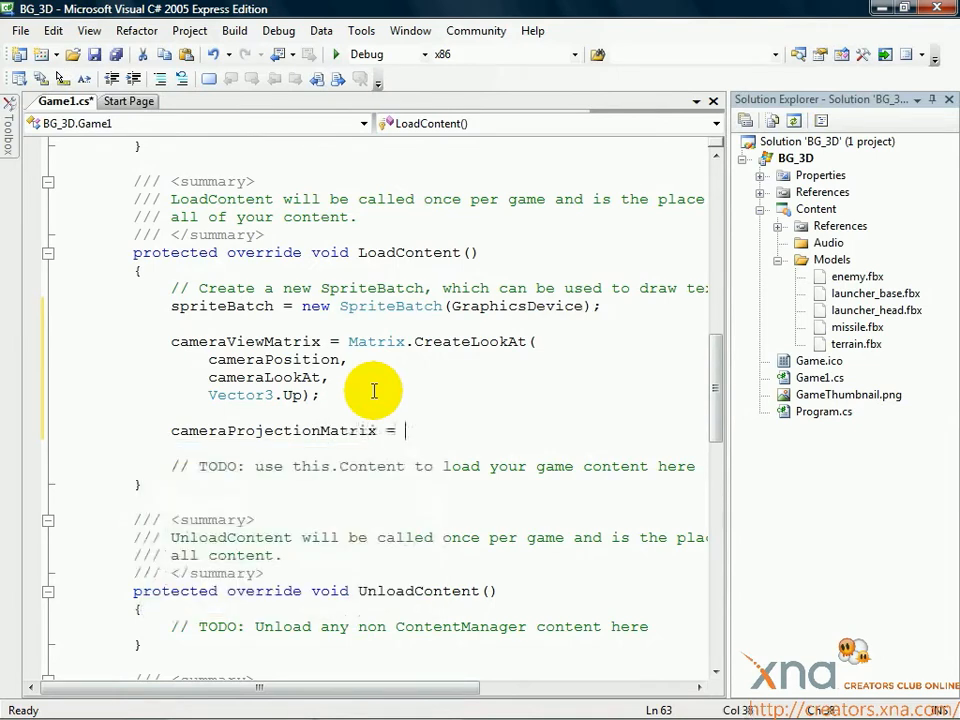
text(Matrix.CreatePerspectiveFieldOfV)
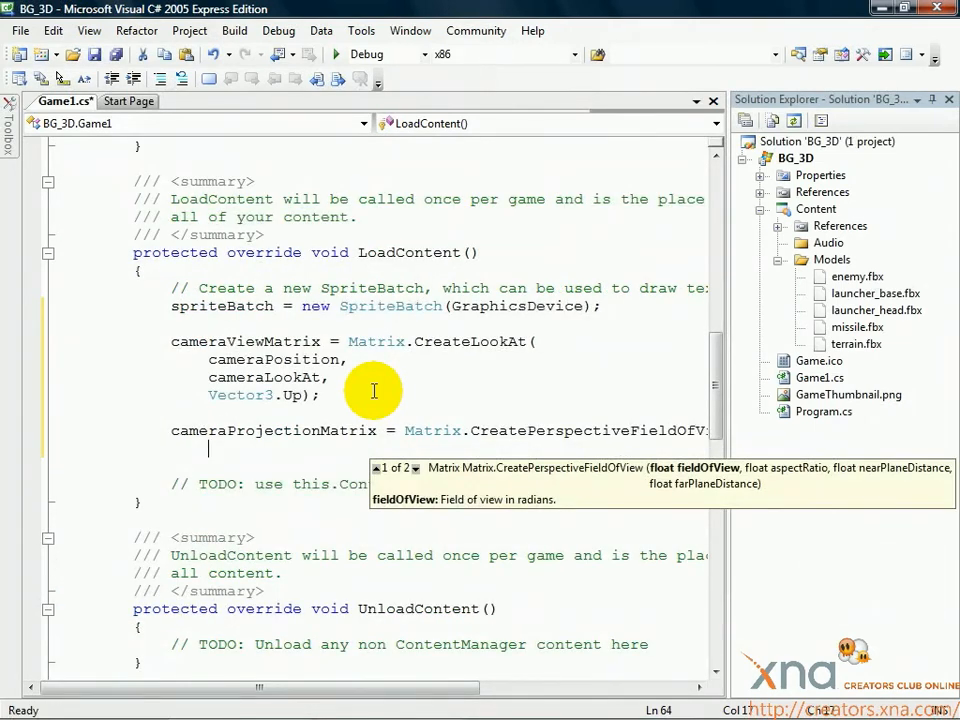
text(MathHelper.ToRadians()
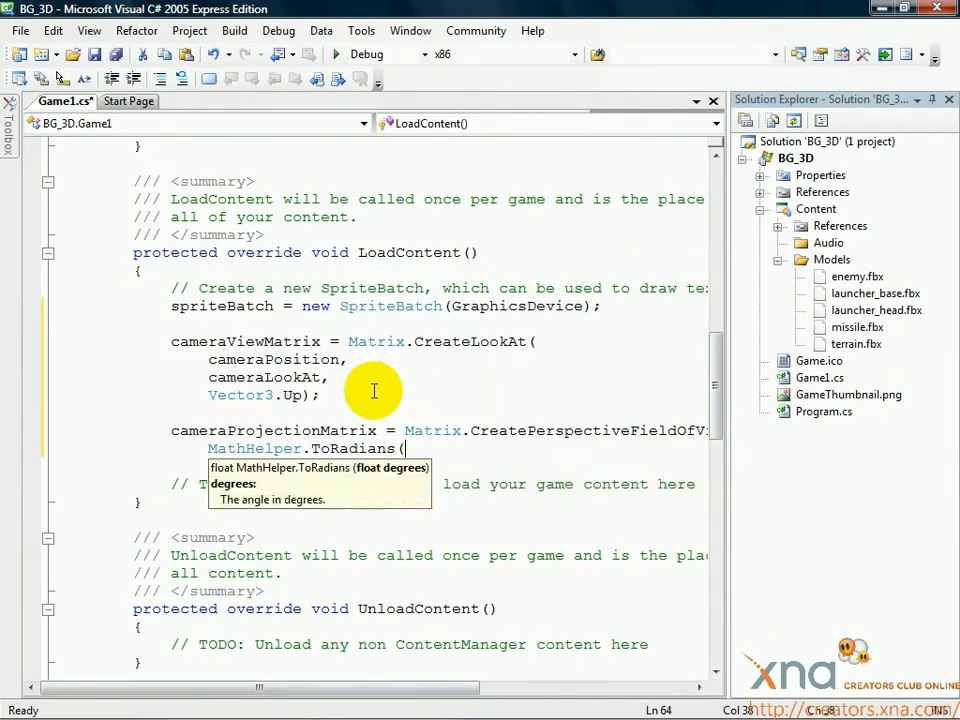
text(45.0f))
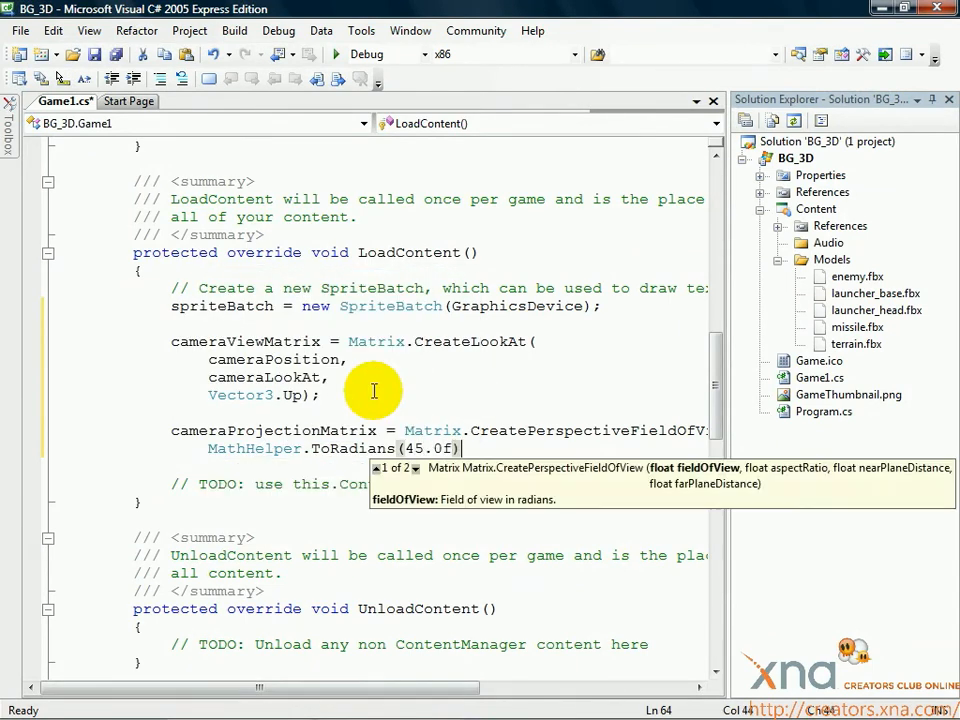
text(,)
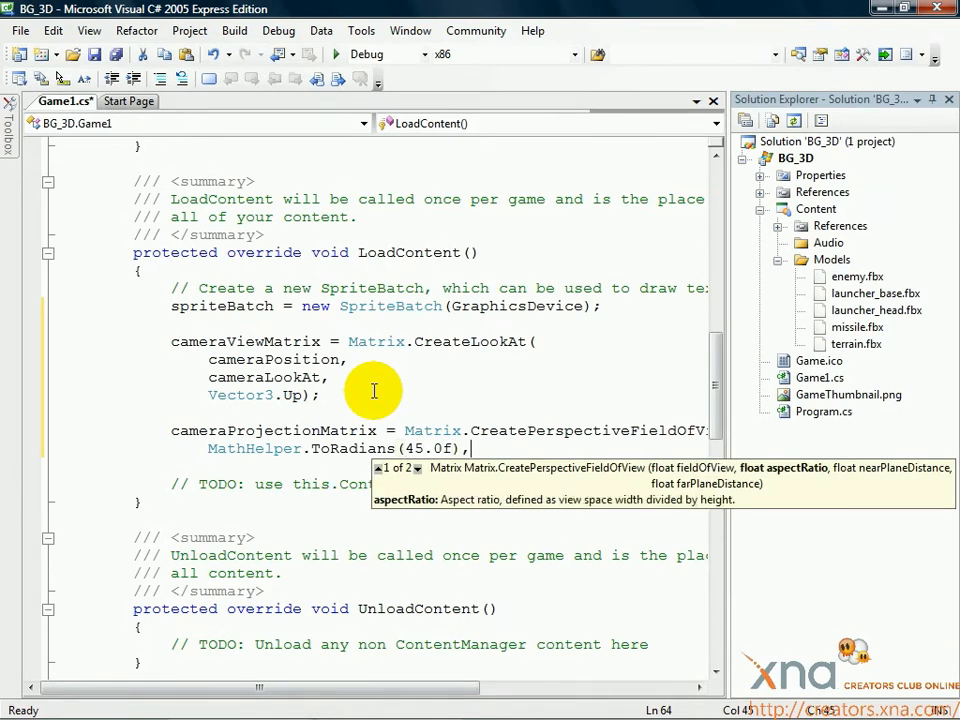
Step: Complete the call with graphics.GraphicsDevice.Viewport.AspectRatio, near plane 1.0f and far plane 10000.0f
text(graphics.GraphicsDevice)
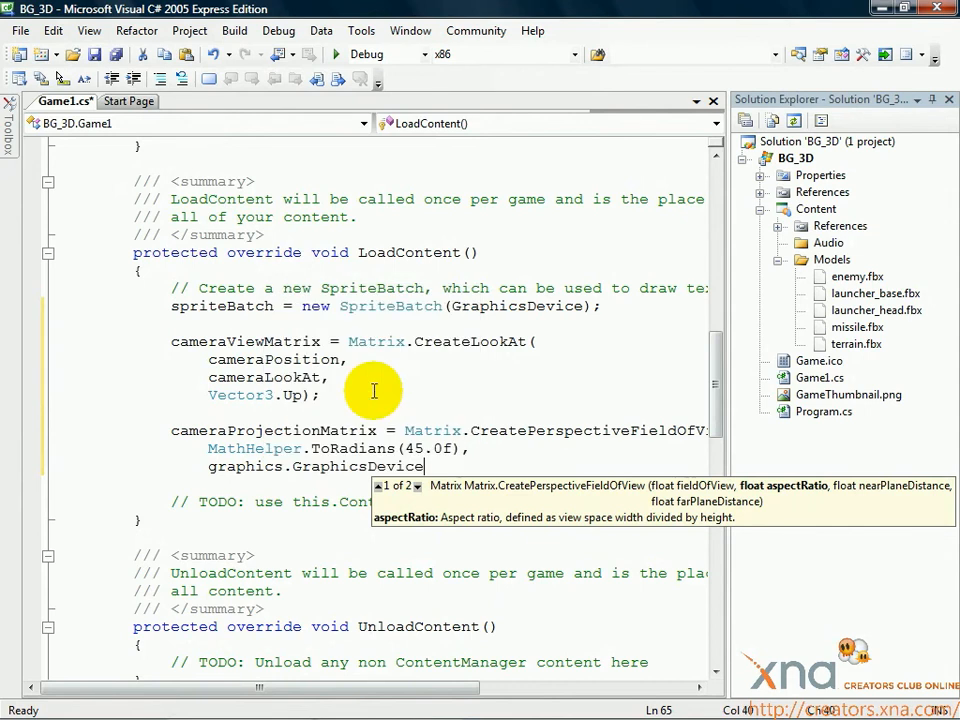
text(.Viewport.AspectRatio)
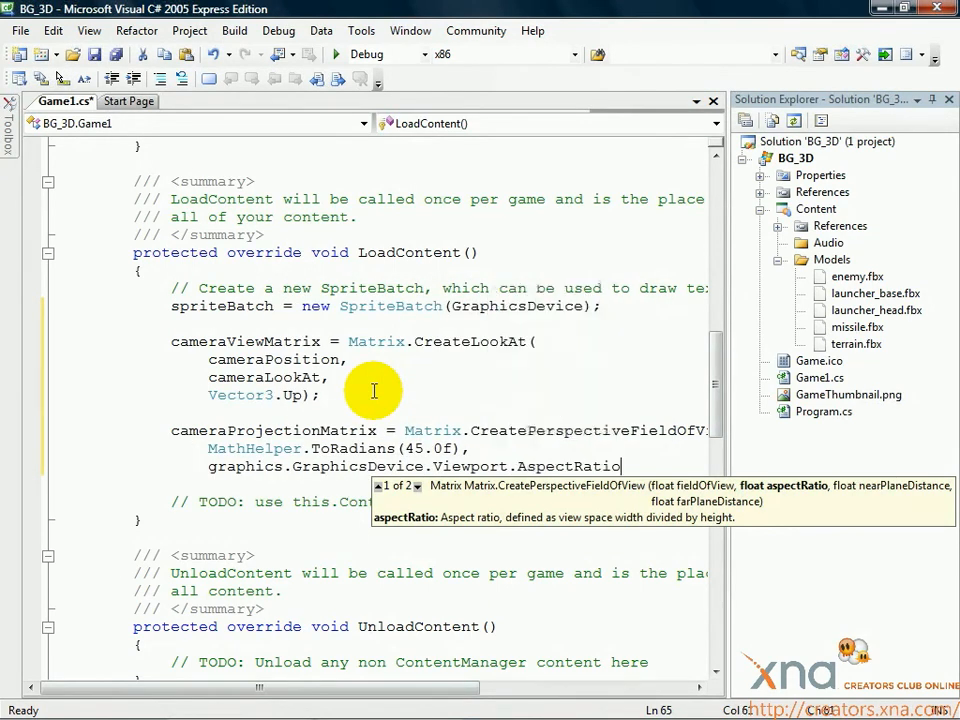
text(,)
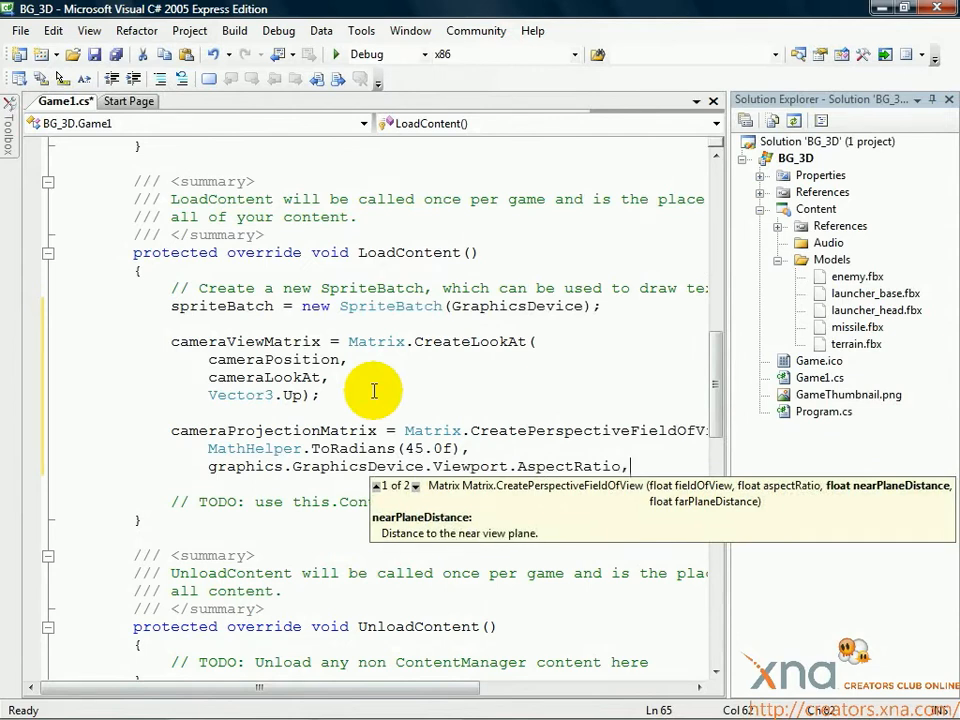
text(1.0f,)
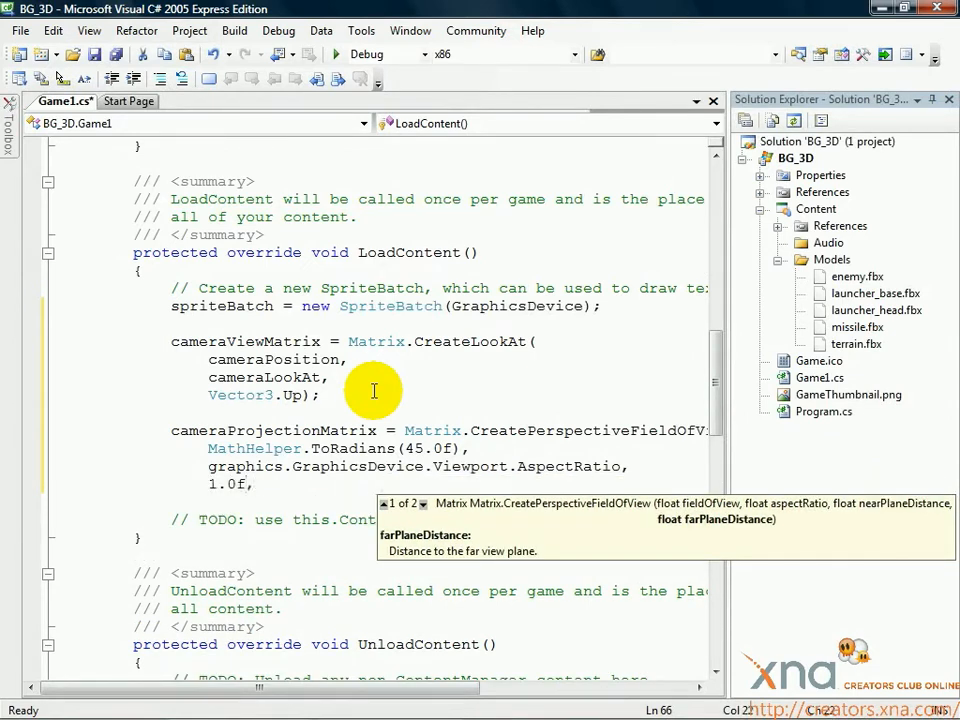
text(10000.)
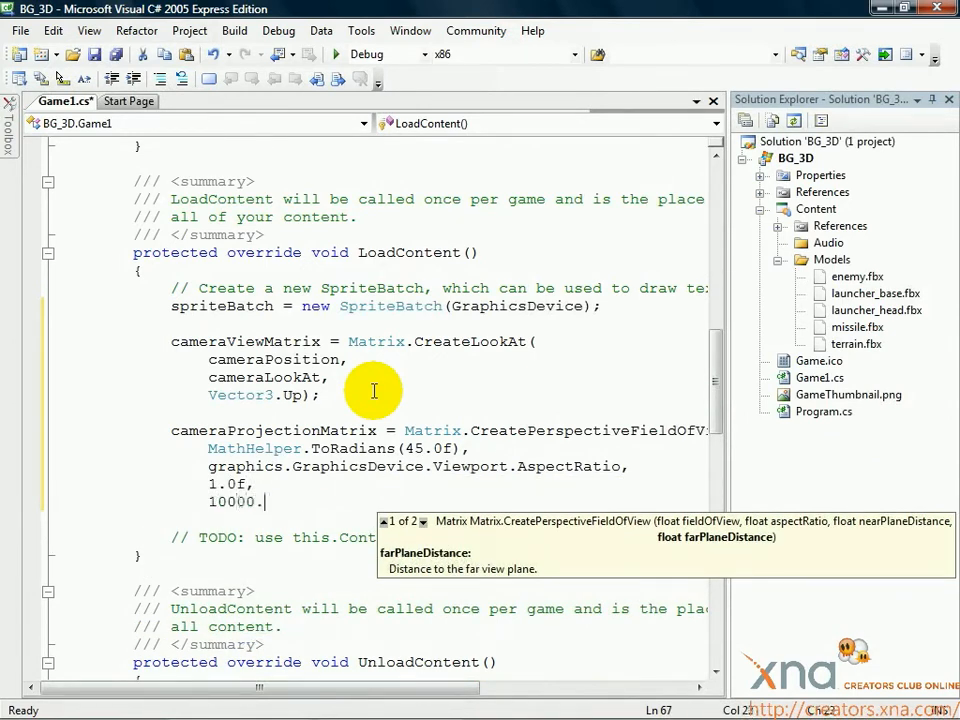
text(0f);)
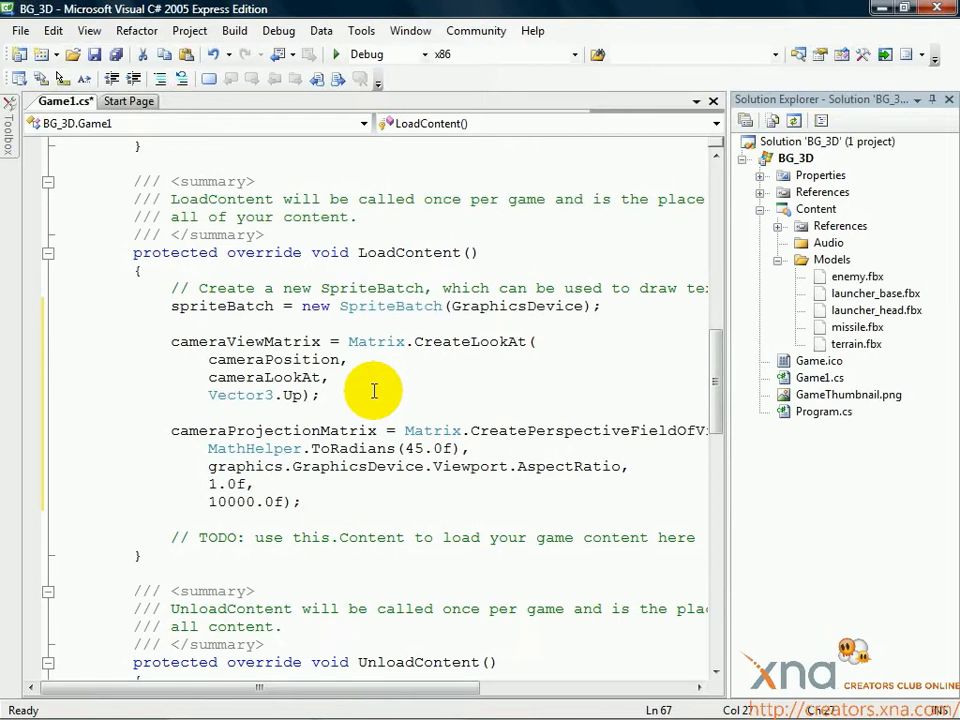
click(304, 502)
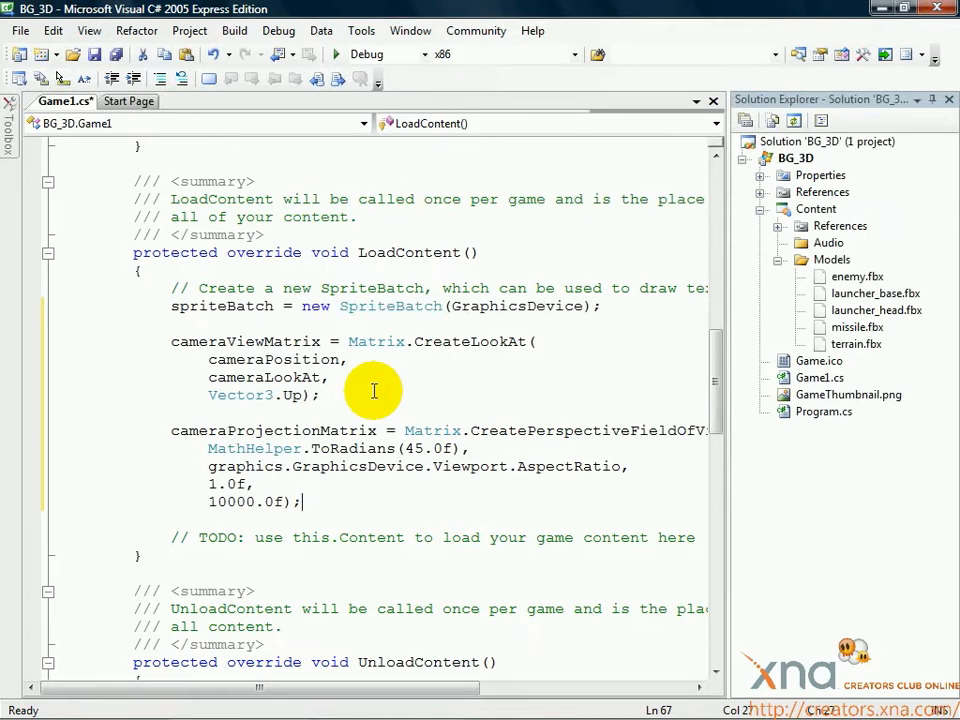
click(366, 452)
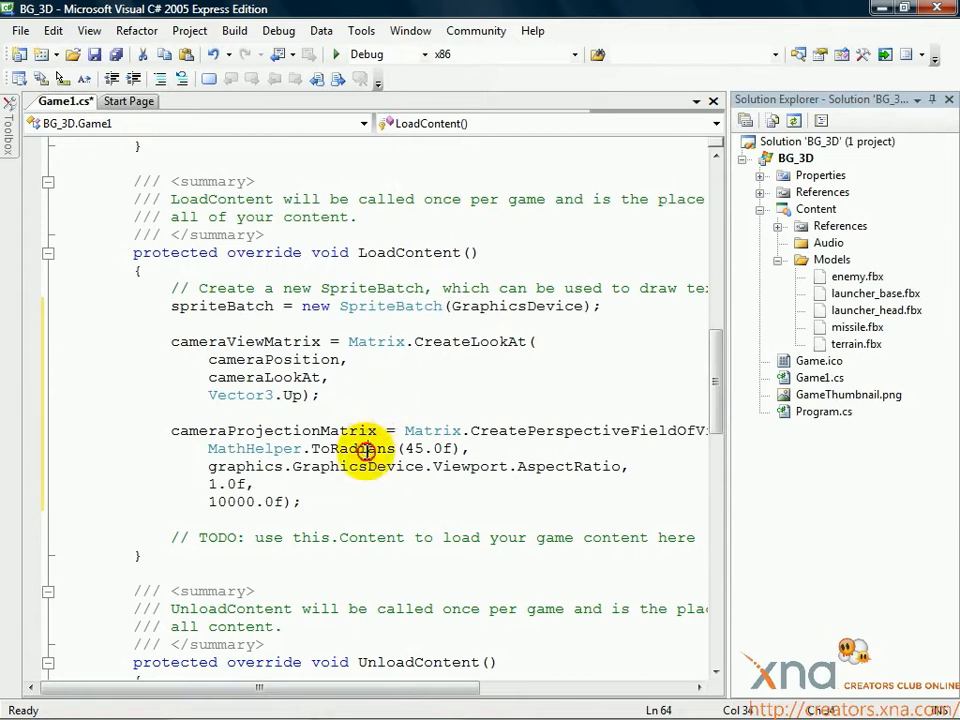
double_click(352, 448)
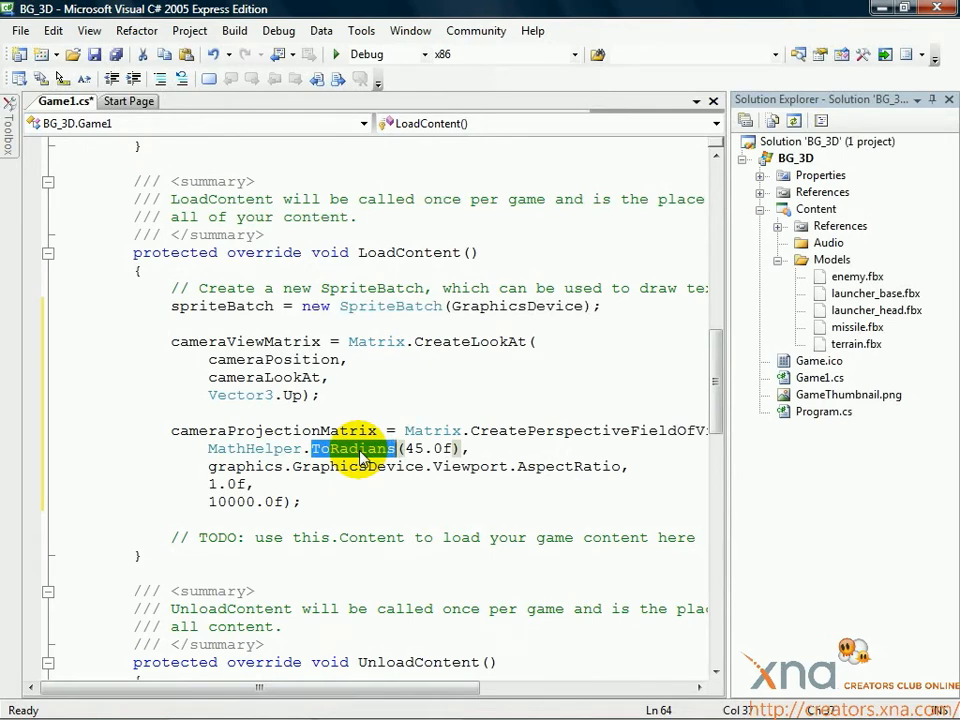
double_click(430, 448)
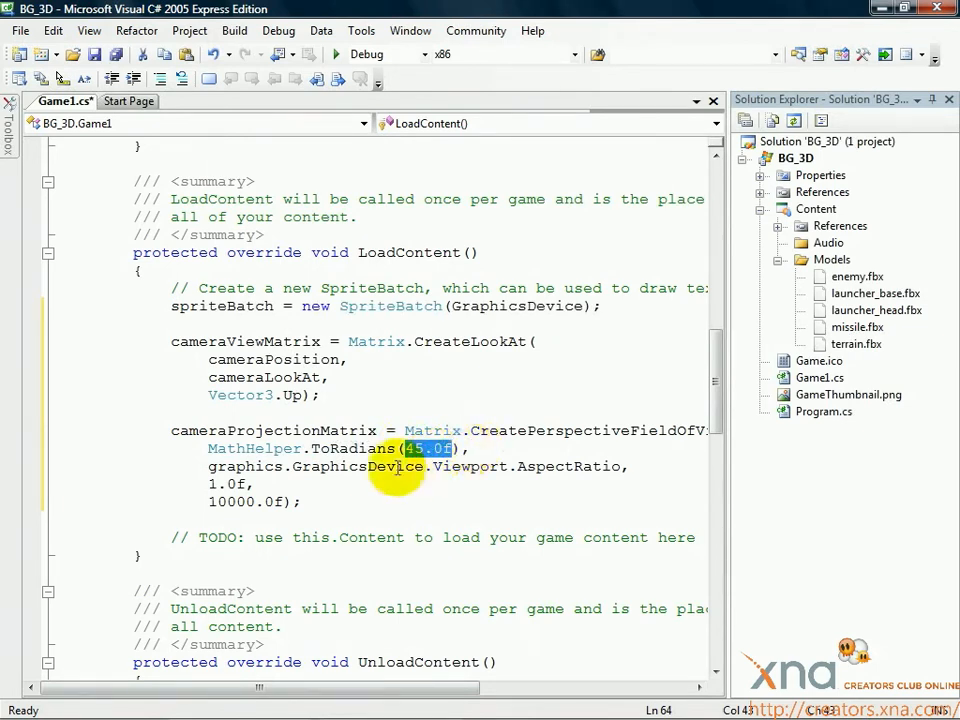
double_click(568, 466)
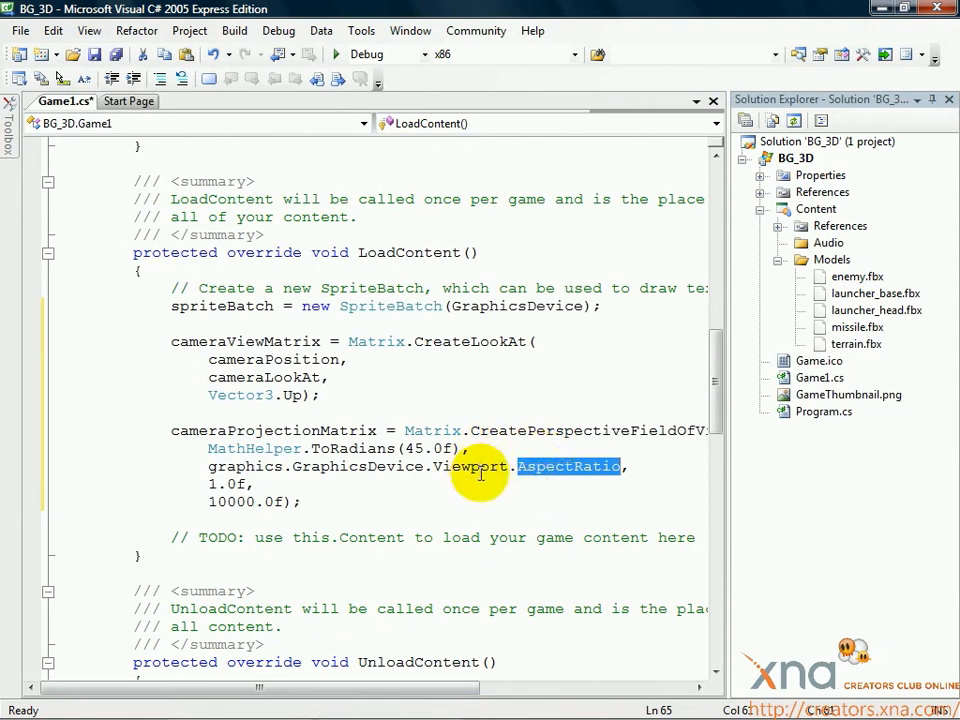
mouse_move(470, 468)
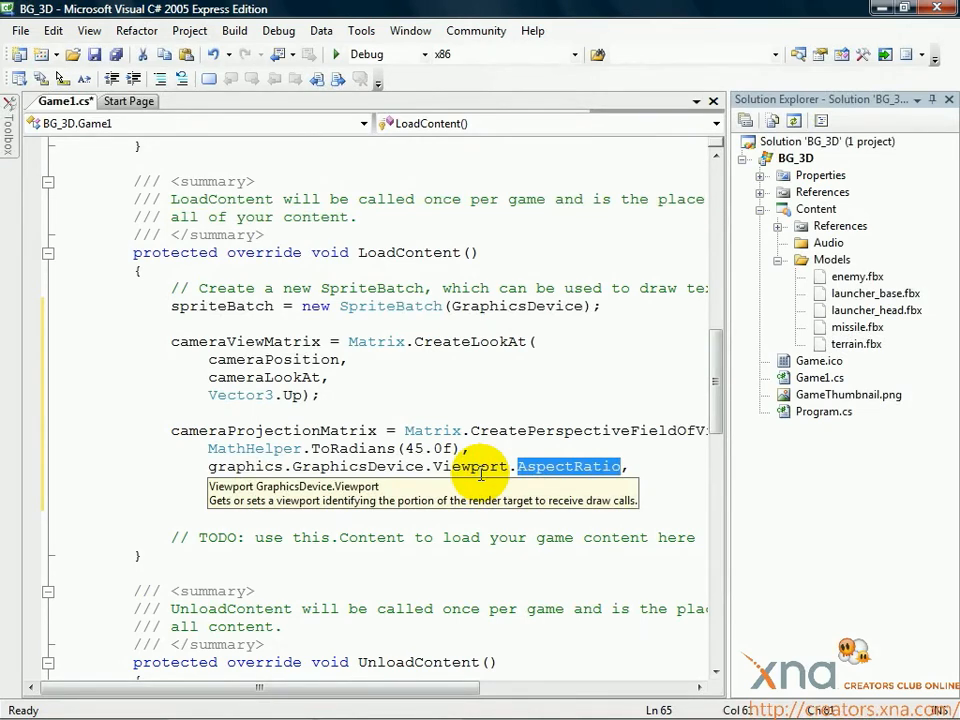
mouse_move(400, 456)
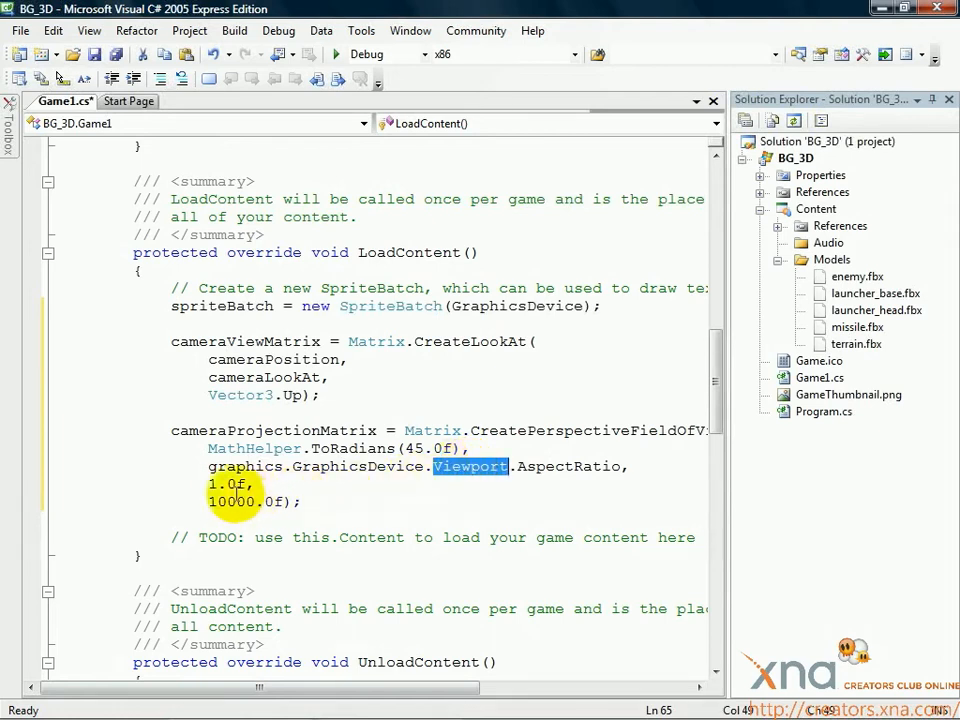
click(208, 500)
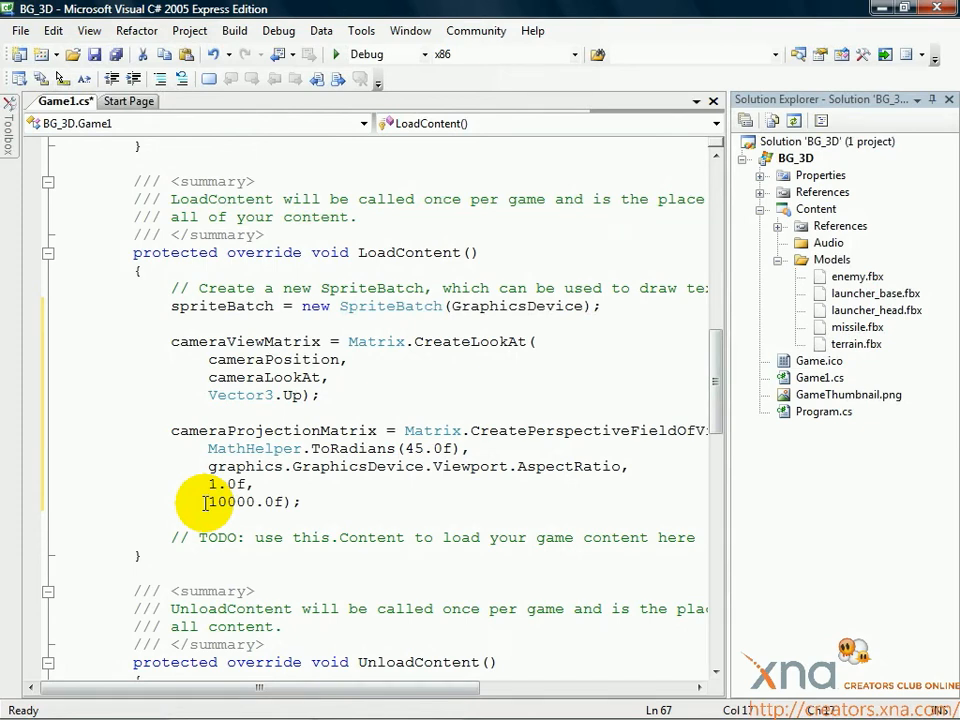
double_click(228, 484)
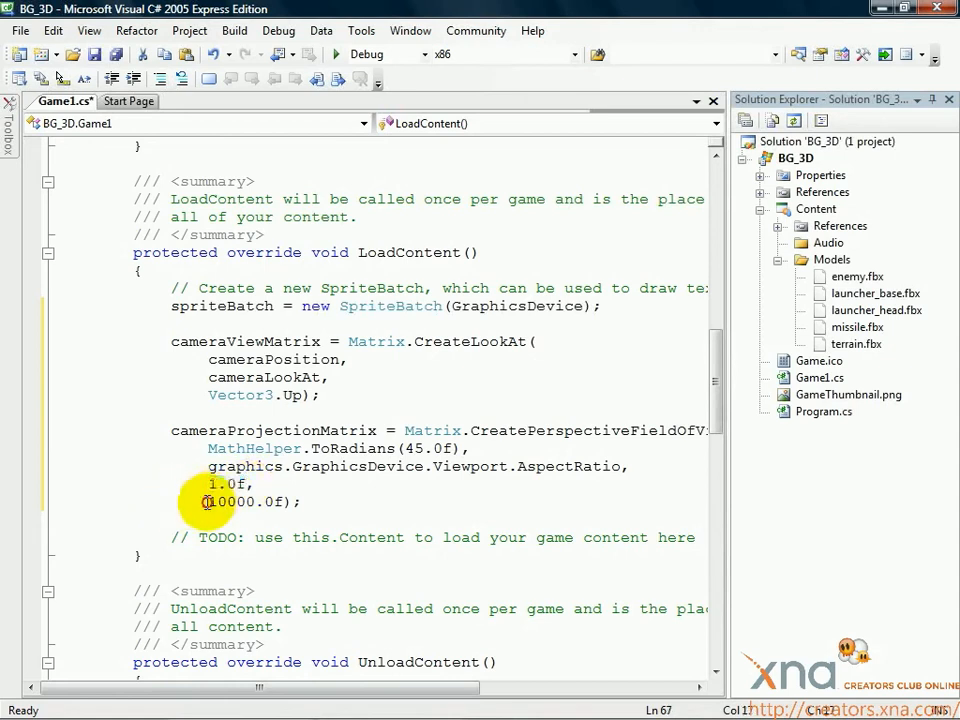
double_click(244, 500)
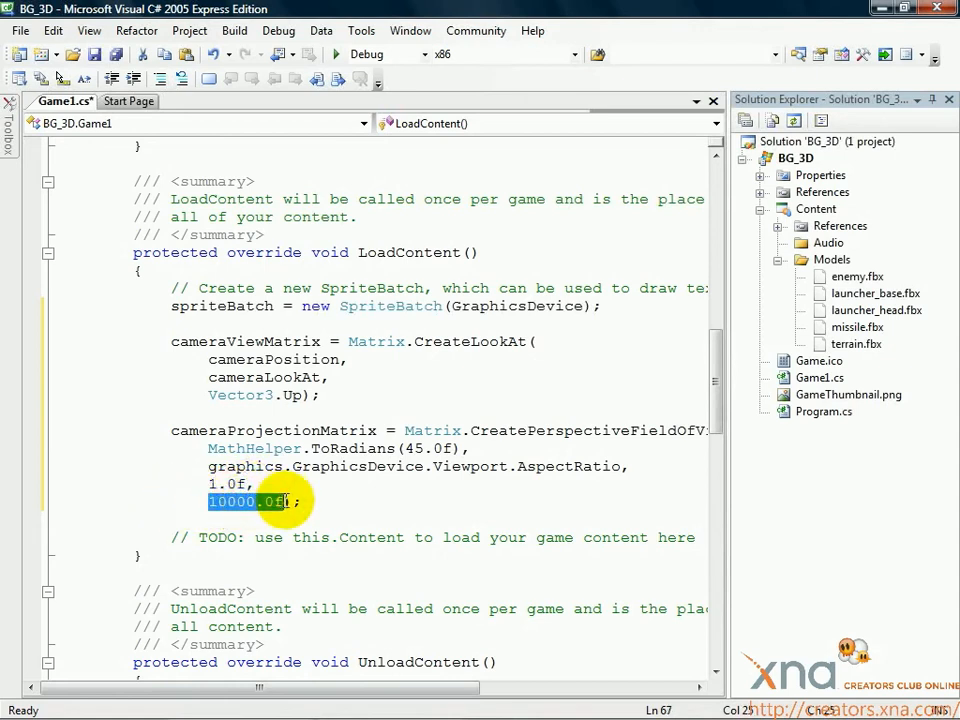